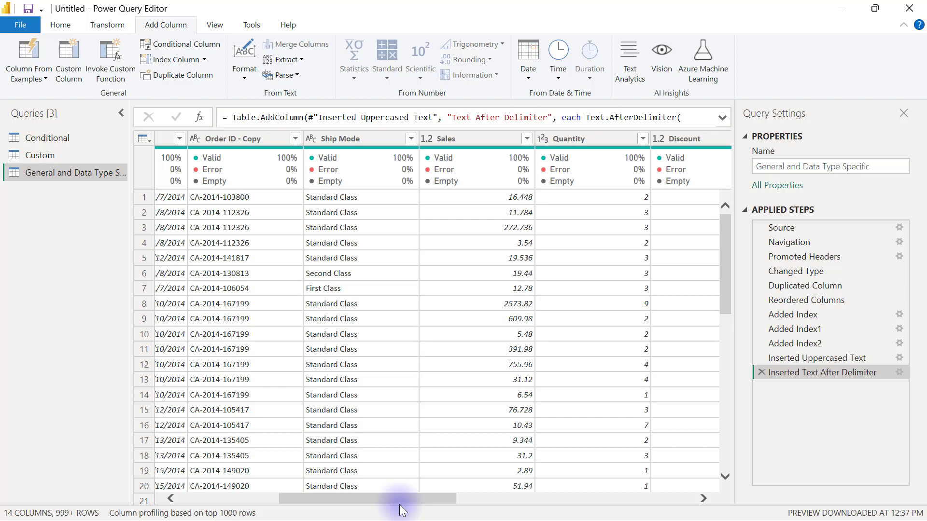
pyautogui.moveTo(455, 139)
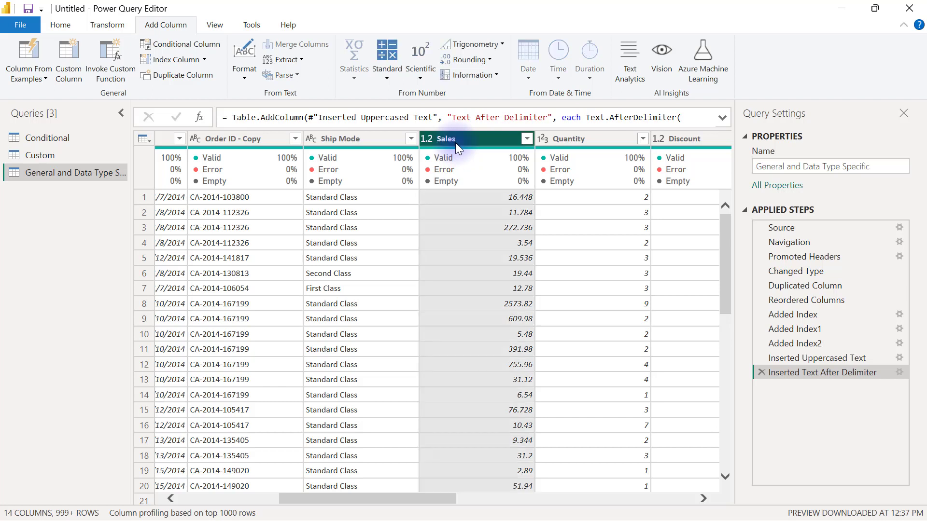
pyautogui.moveTo(423, 129)
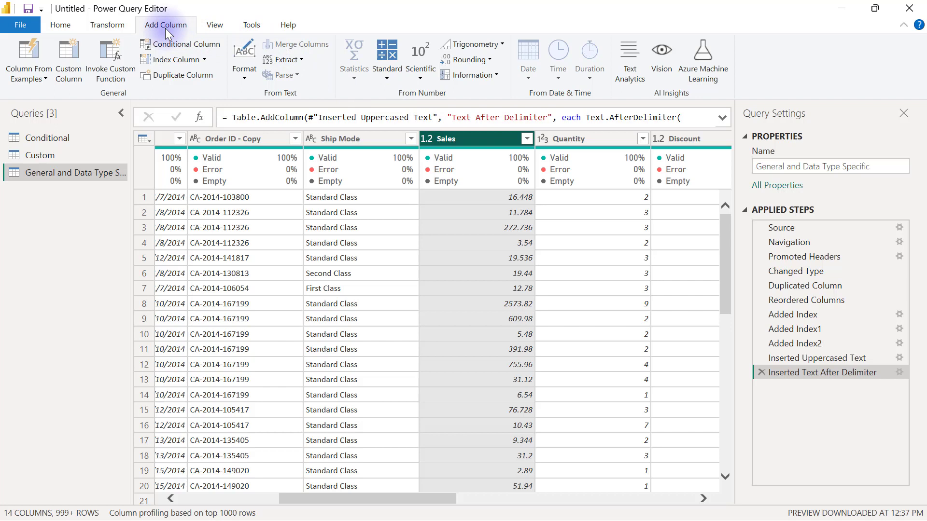
pyautogui.moveTo(363, 68)
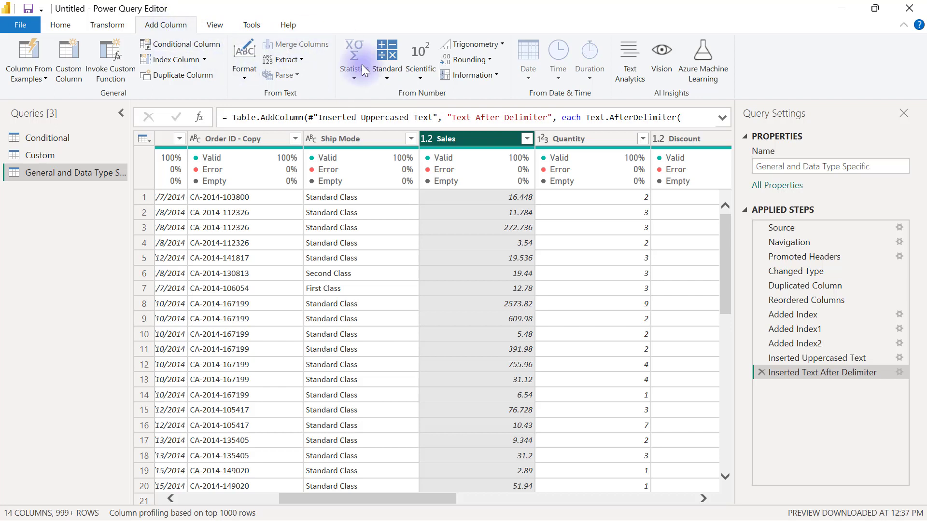
pyautogui.moveTo(461, 116)
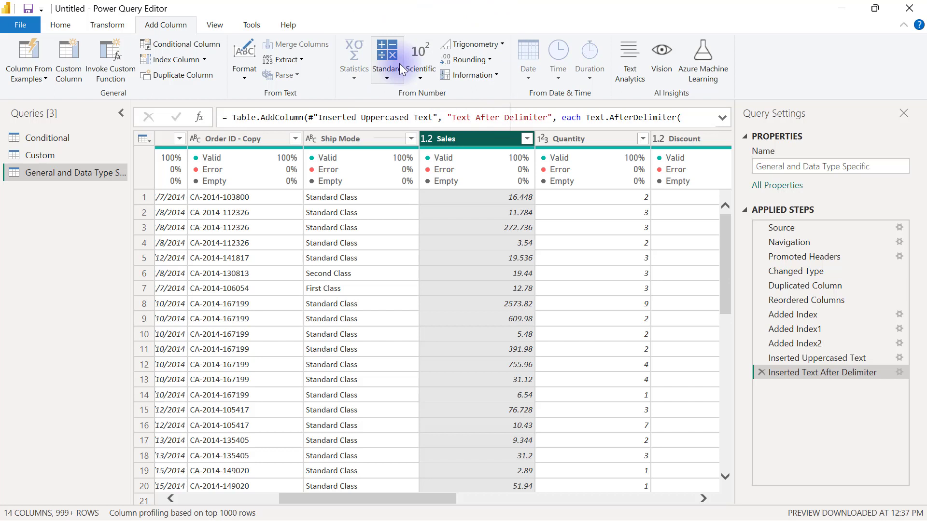
pyautogui.moveTo(423, 39)
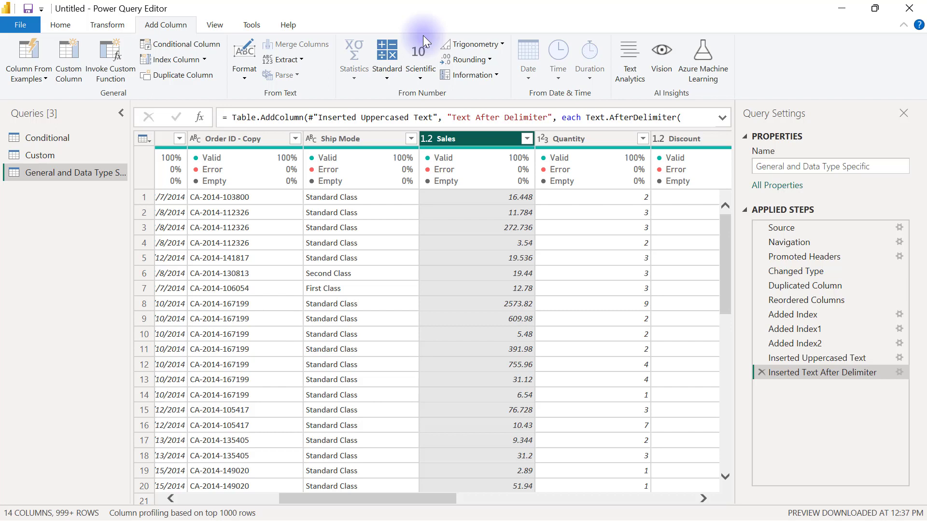
pyautogui.moveTo(473, 44)
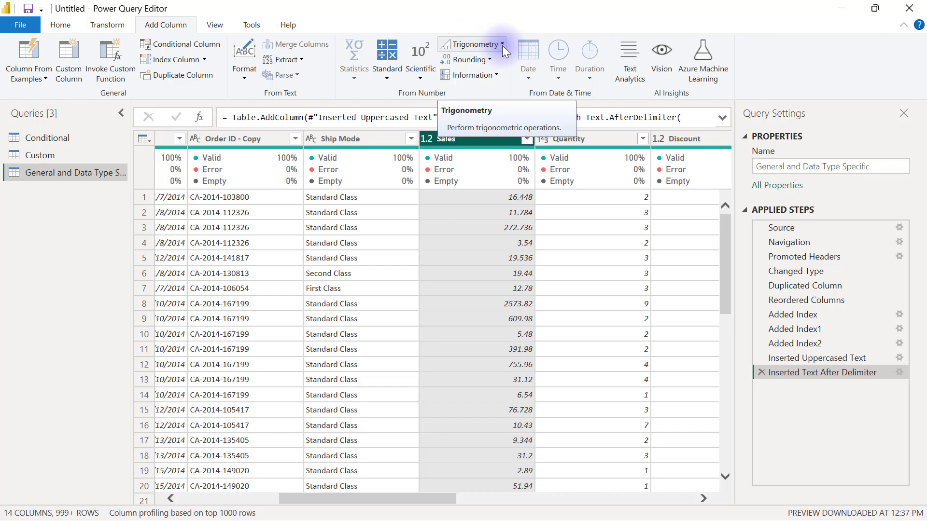
# - Show the Trigonometry operations under Add Column for the selected Sales column
pyautogui.click(503, 44)
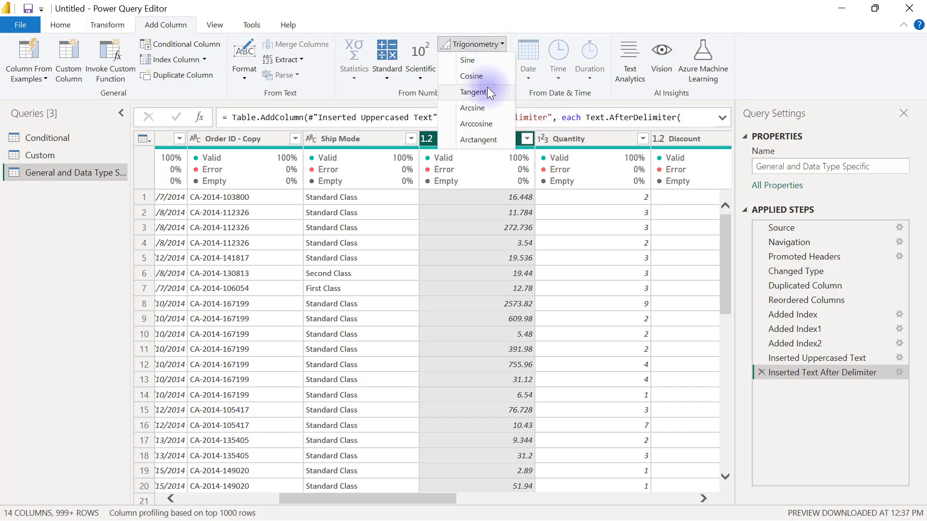
pyautogui.moveTo(476, 92)
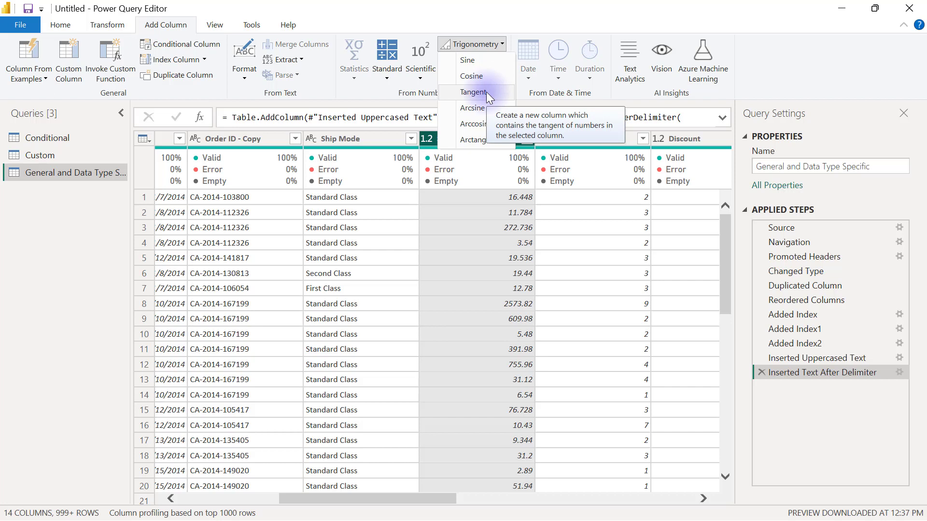
pyautogui.moveTo(560, 148)
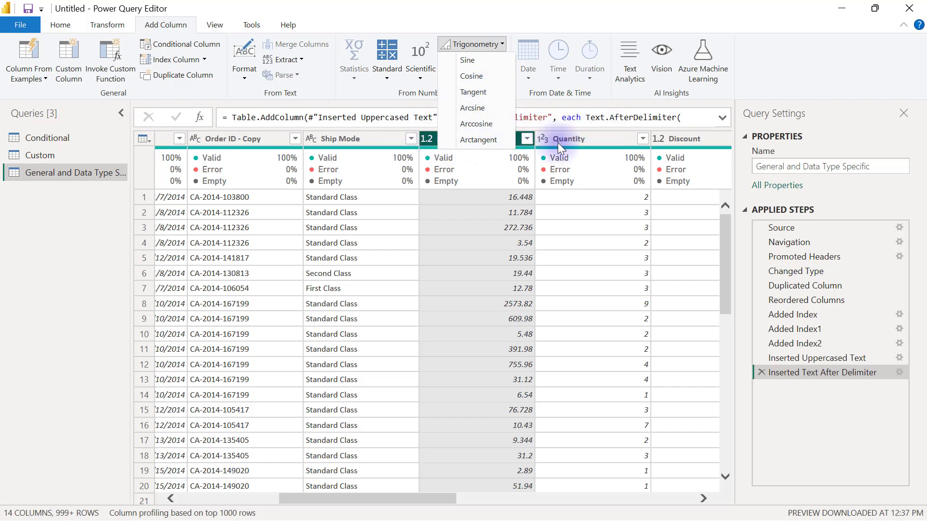
# - Dismiss the Trigonometry dropdown, keeping Sales selected and the query steps unchanged
pyautogui.click(467, 139)
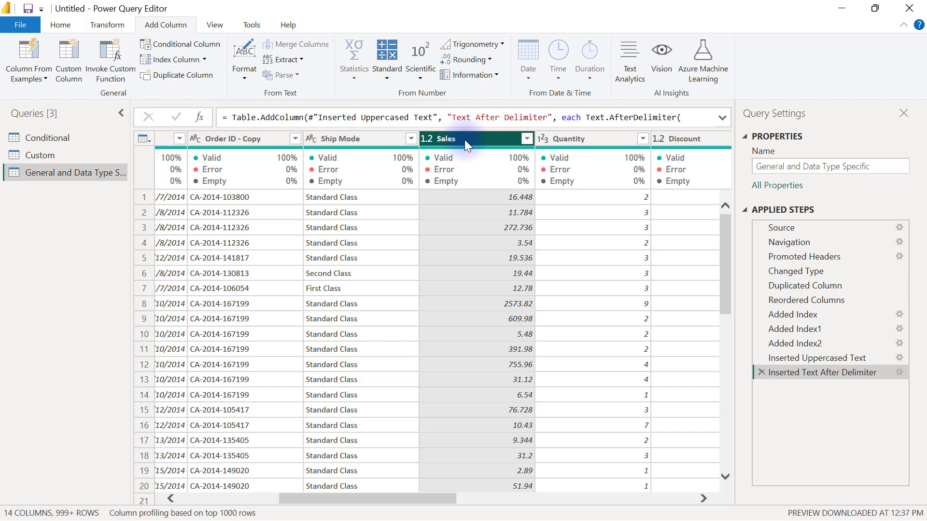
pyautogui.moveTo(537, 138)
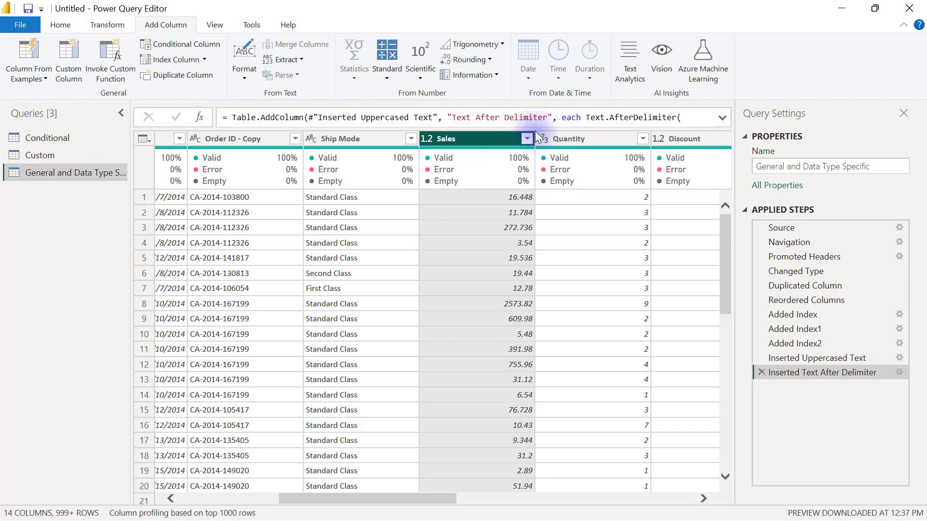
pyautogui.moveTo(593, 146)
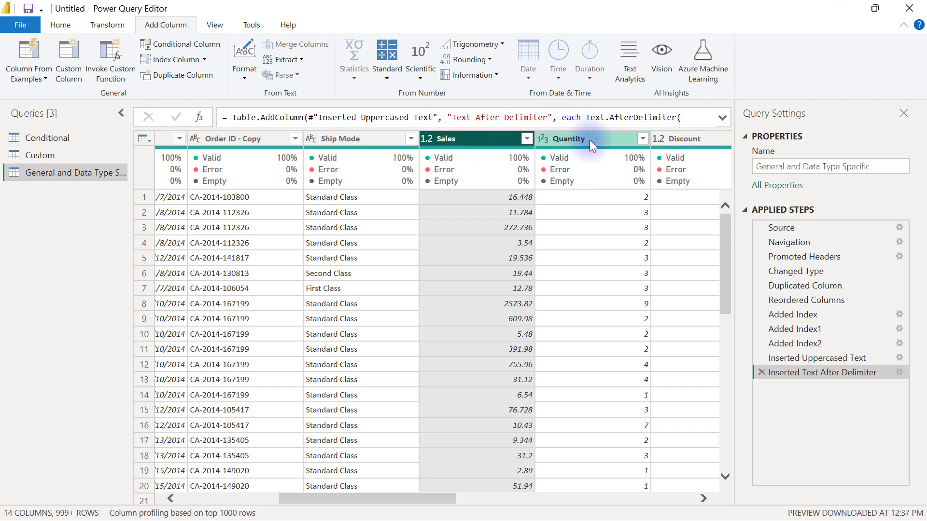
pyautogui.moveTo(524, 139)
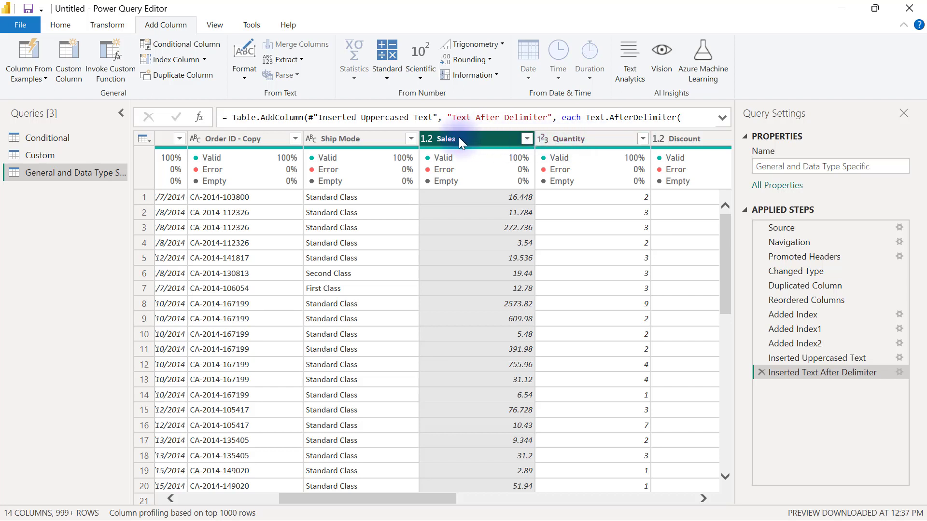
pyautogui.moveTo(543, 117)
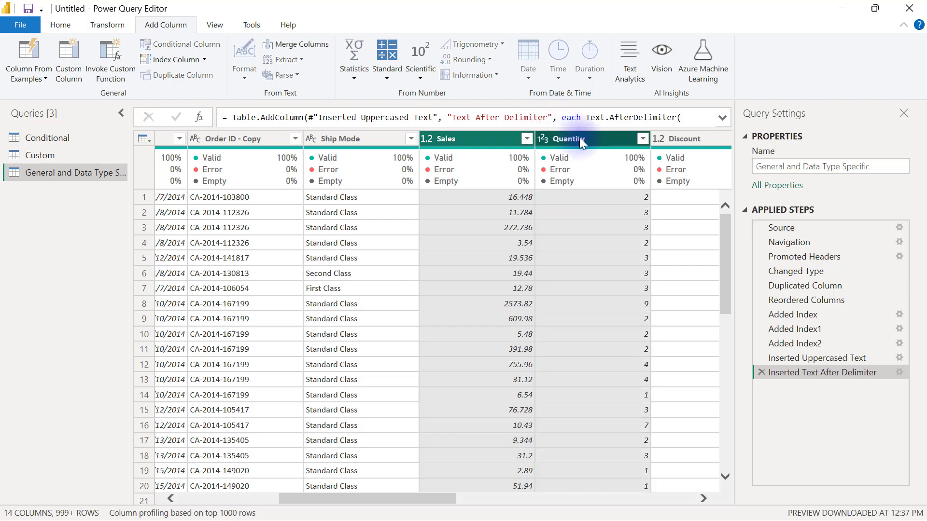
pyautogui.moveTo(420, 111)
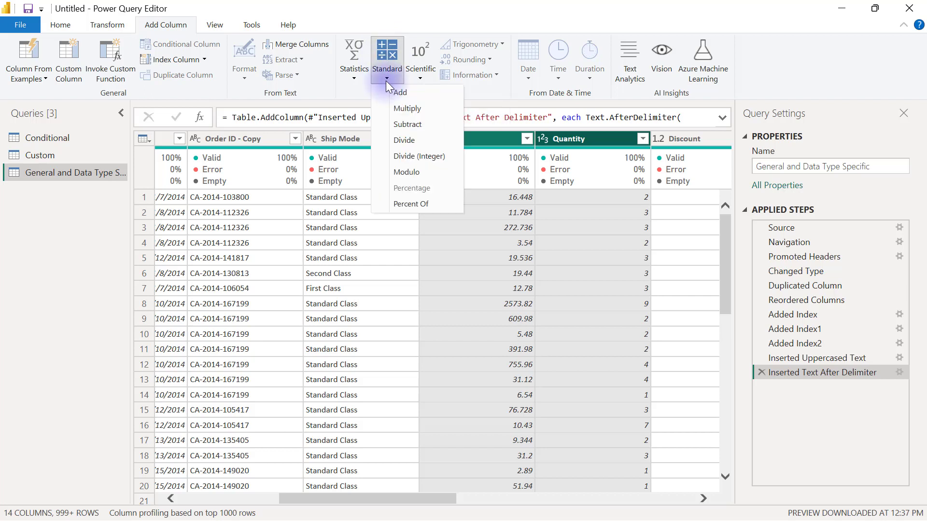
pyautogui.moveTo(409, 172)
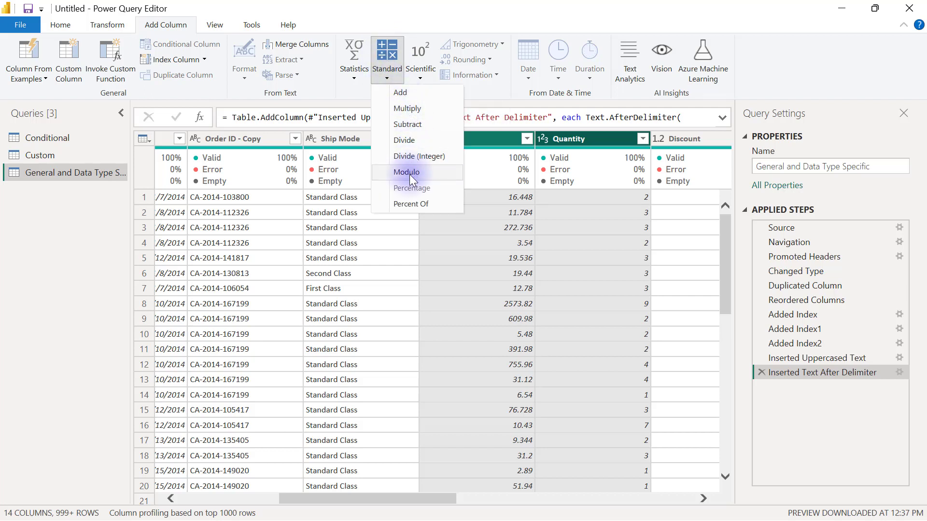
pyautogui.moveTo(418, 156)
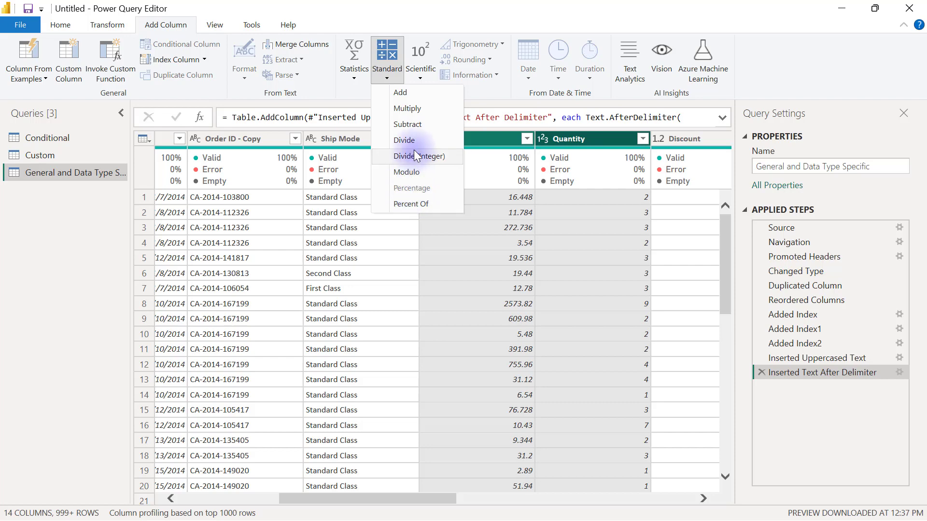
pyautogui.moveTo(436, 124)
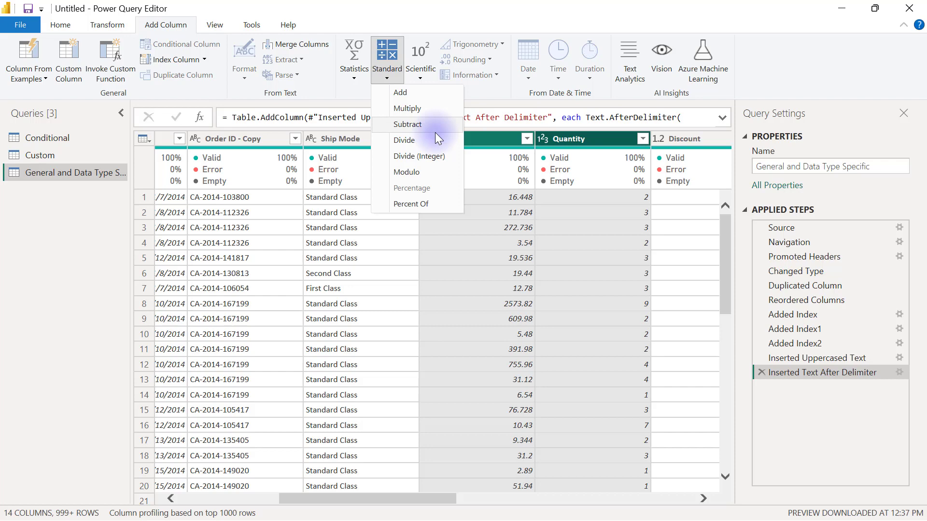
pyautogui.moveTo(425, 142)
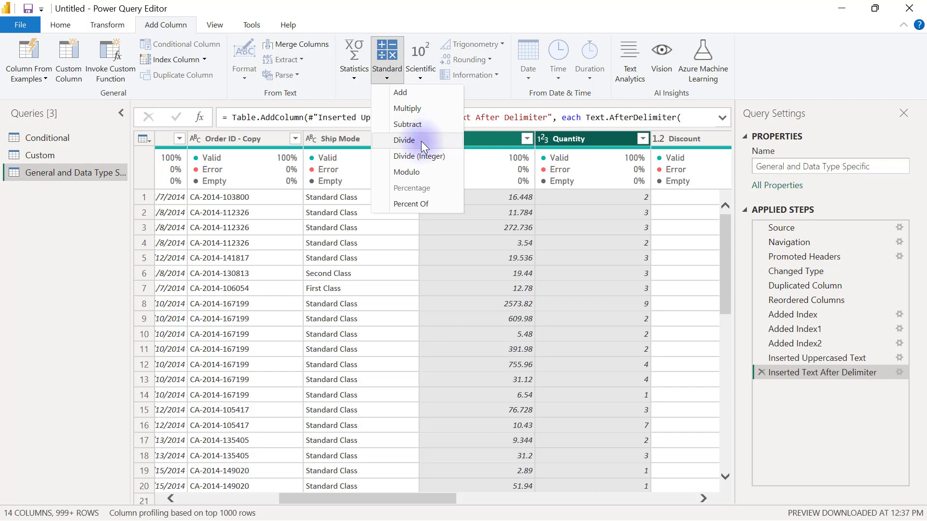
# - Choose Divide to insert a Division column of Sales divided by Quantity
pyautogui.click(404, 140)
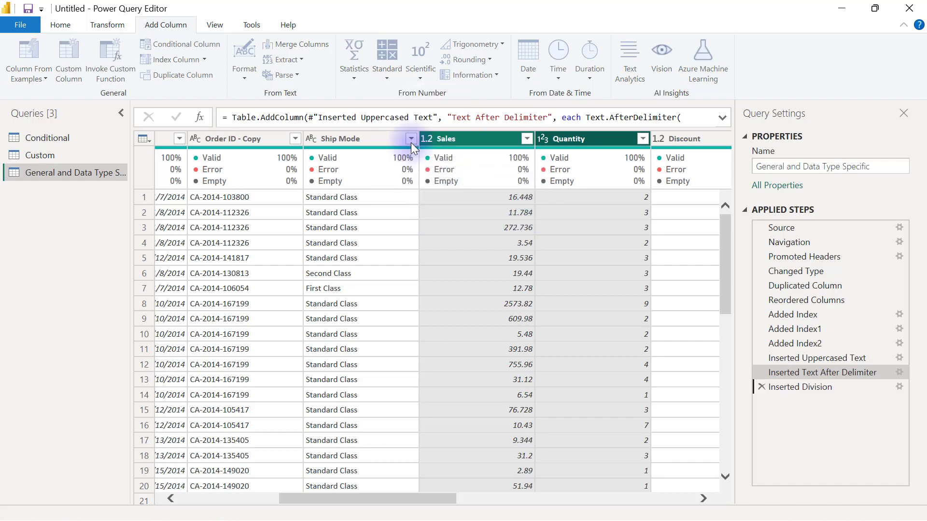
pyautogui.click(800, 387)
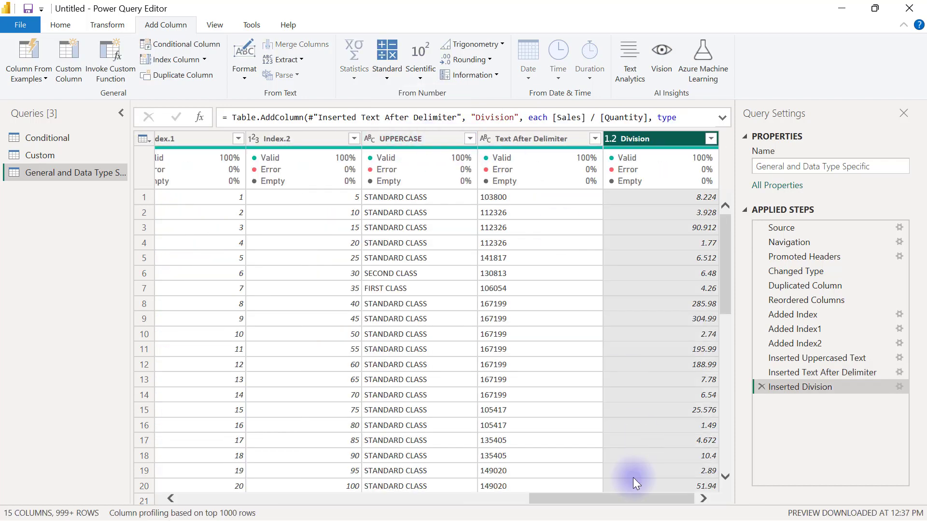
pyautogui.moveTo(664, 144)
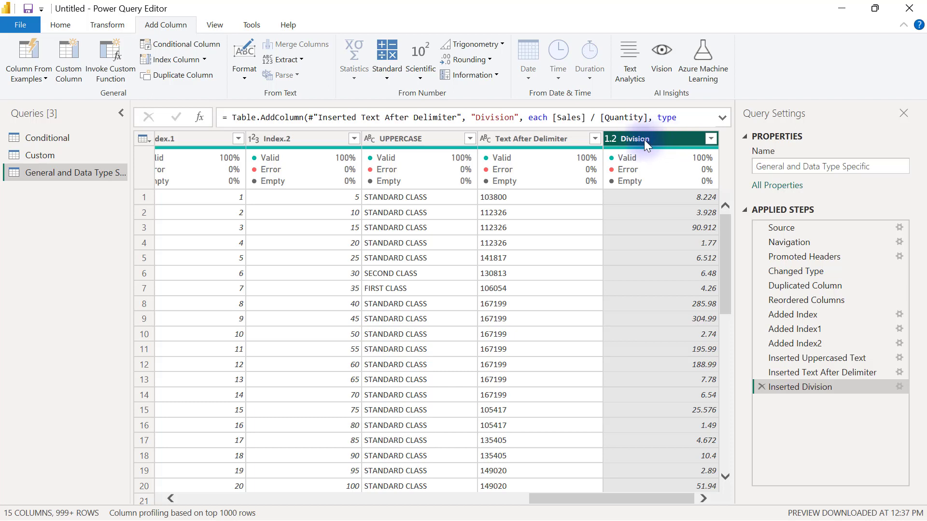
pyautogui.moveTo(832, 328)
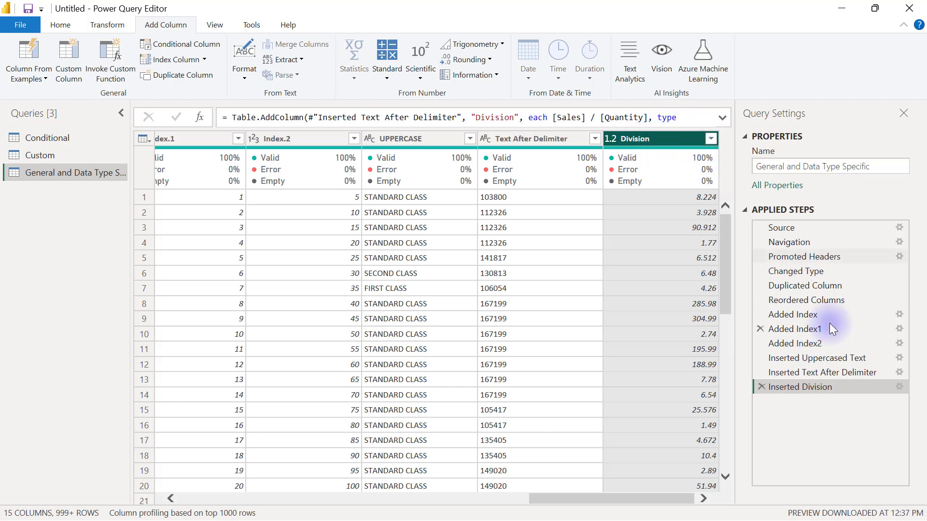
pyautogui.moveTo(801, 386)
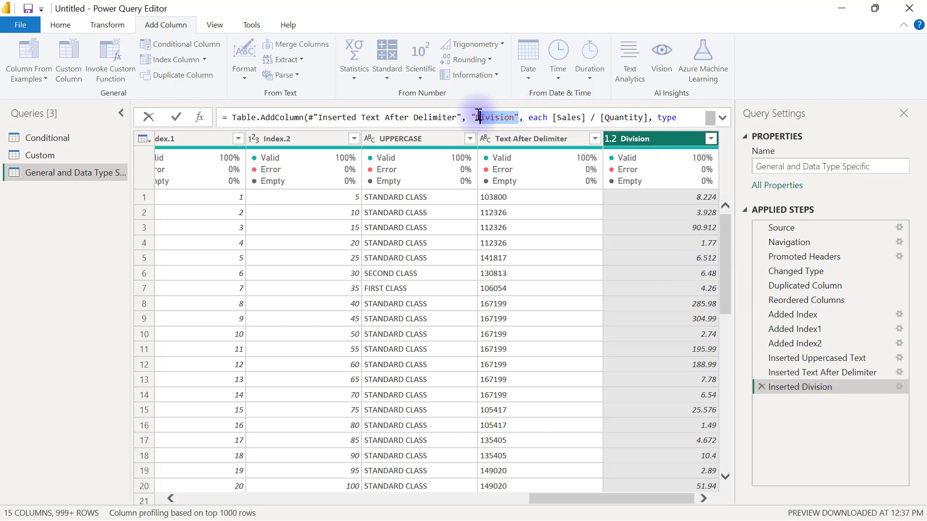
# - Replace 'Division' with 'Price Per Unit' in the step's formula
pyautogui.click(513, 118)
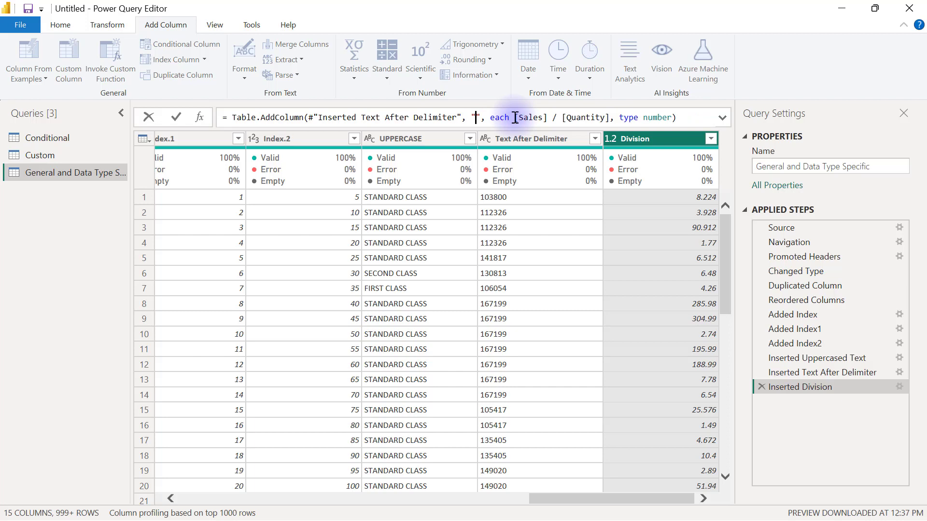
pyautogui.write('Price Per')
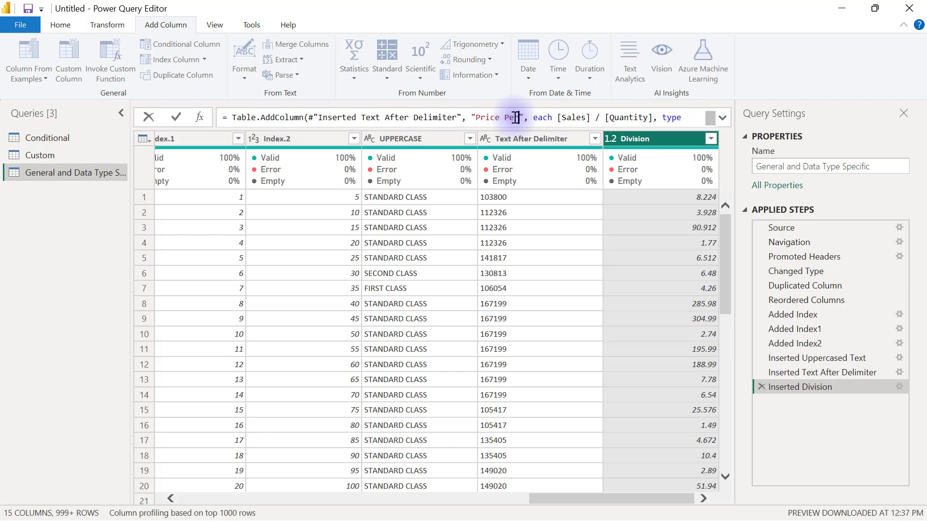
pyautogui.write('r Unit')
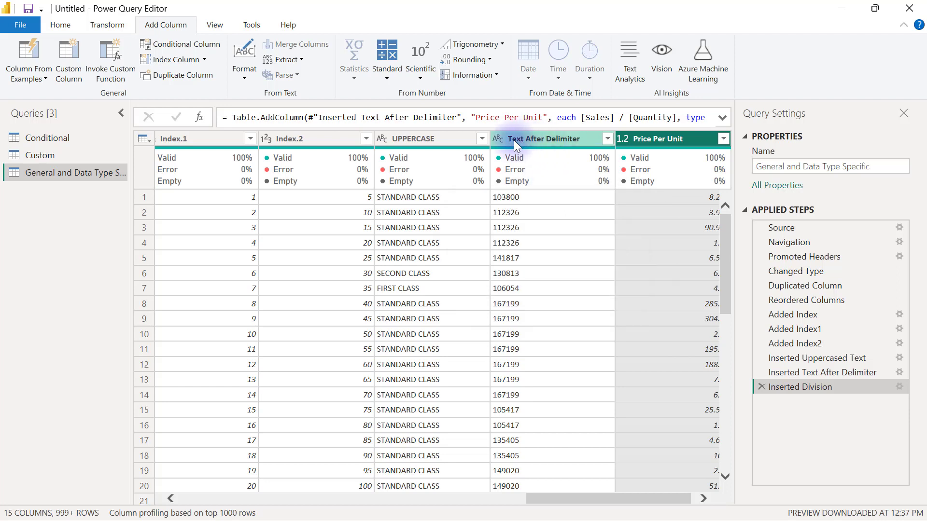
pyautogui.moveTo(545, 144)
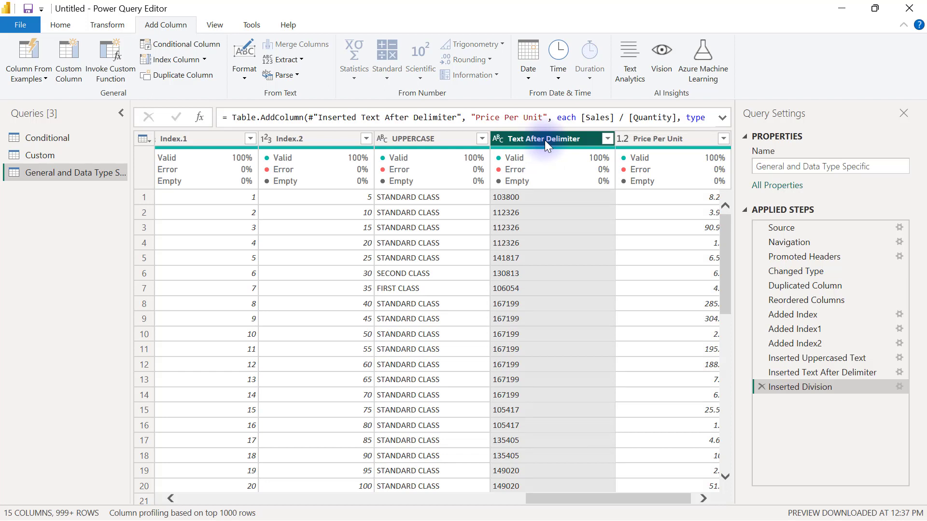
pyautogui.moveTo(423, 139)
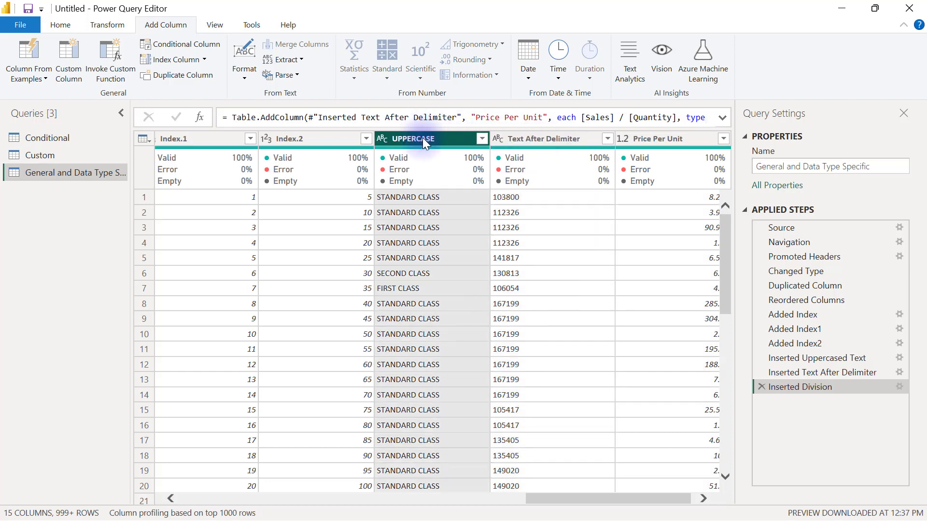
pyautogui.moveTo(626, 488)
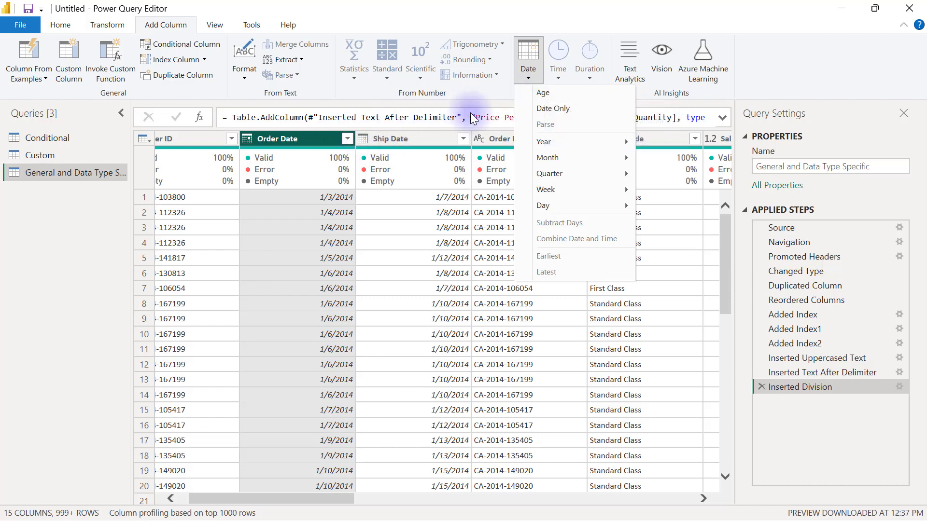
pyautogui.moveTo(566, 92)
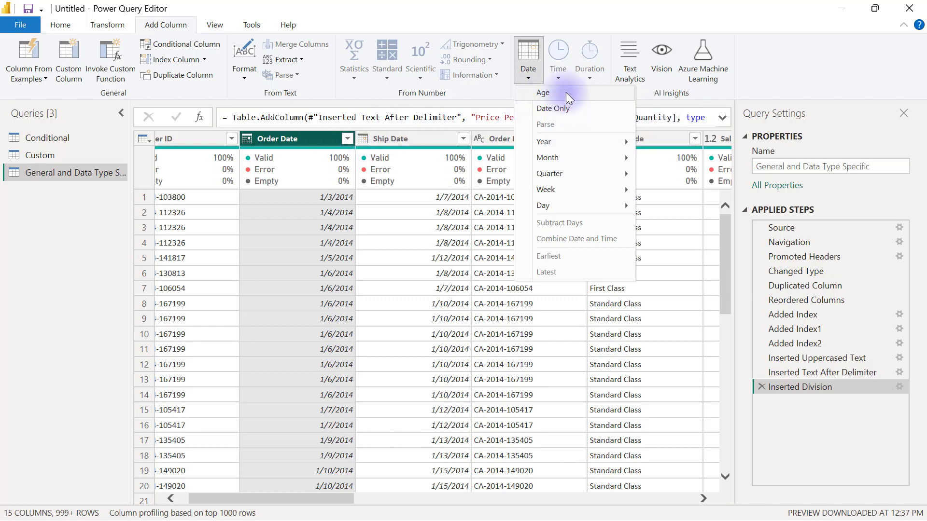
# - Insert an Age column from Order Date via Add Column > Date > Age
pyautogui.click(542, 93)
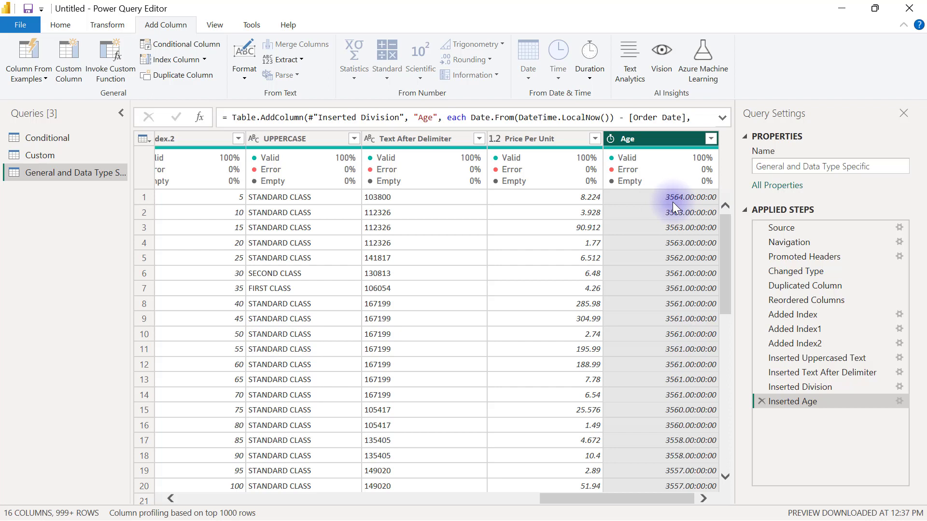
pyautogui.moveTo(665, 207)
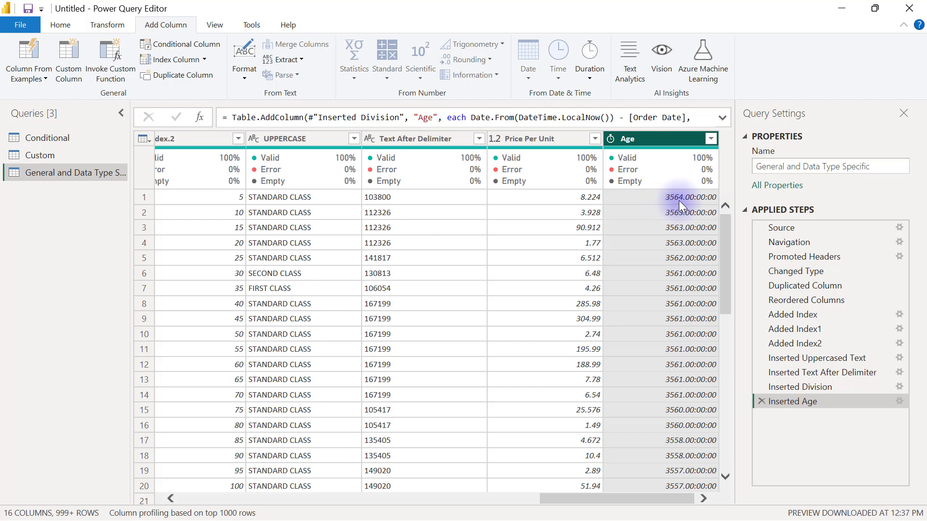
pyautogui.moveTo(694, 206)
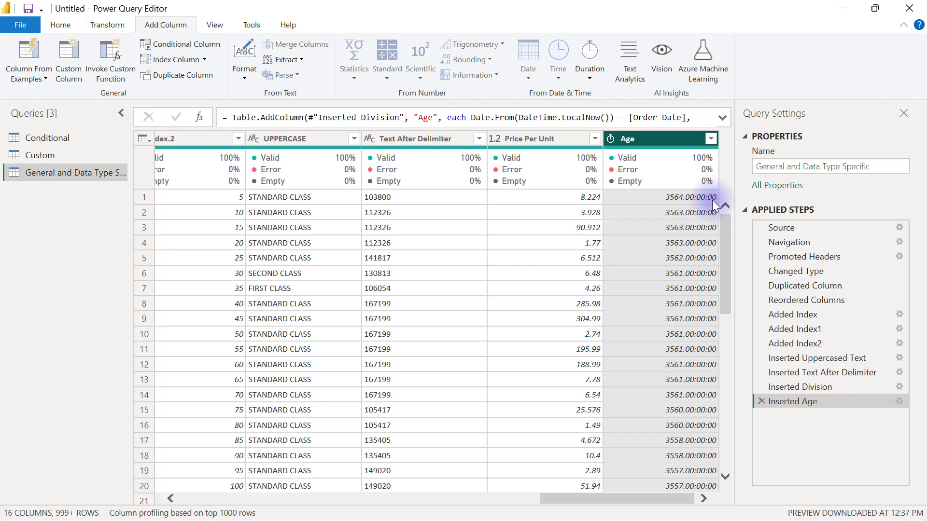
pyautogui.moveTo(665, 144)
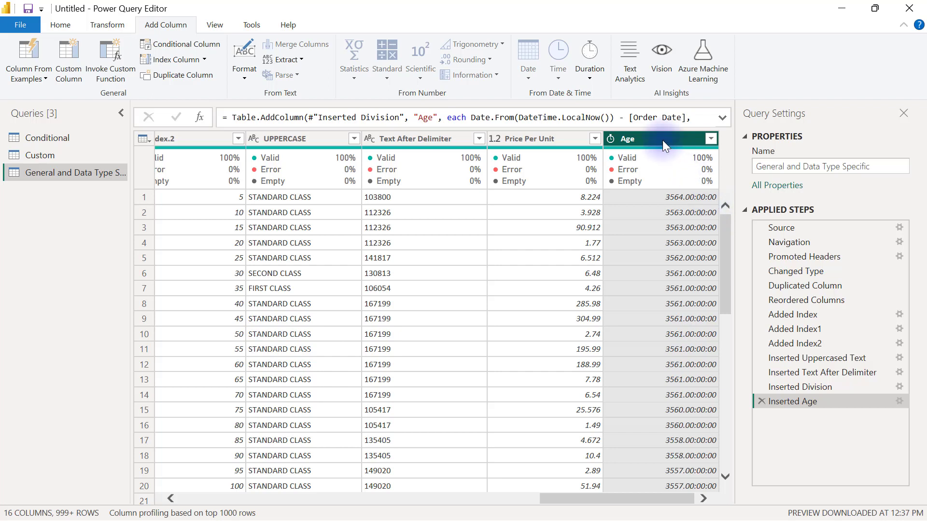
pyautogui.moveTo(659, 140)
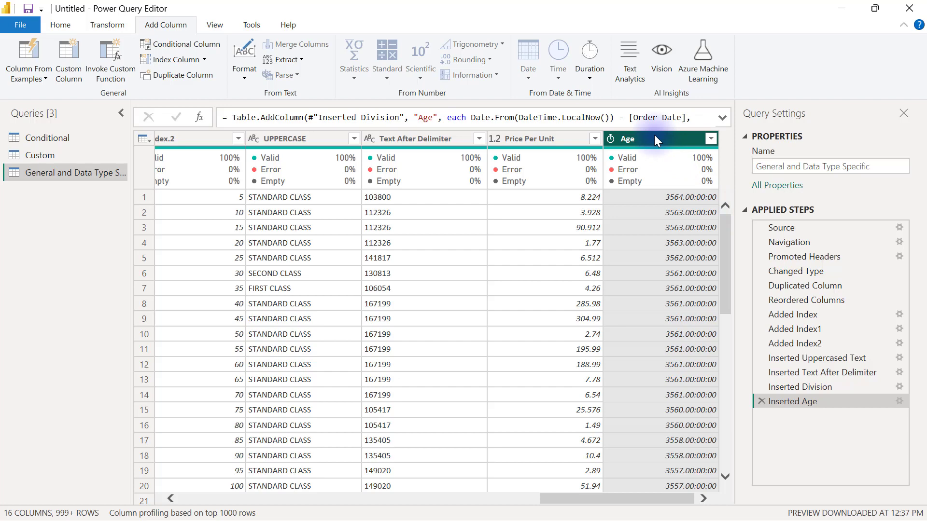
# - Apply Transform > Total Years to the Age column, then bring up its rounding options
pyautogui.rightClick(627, 138)
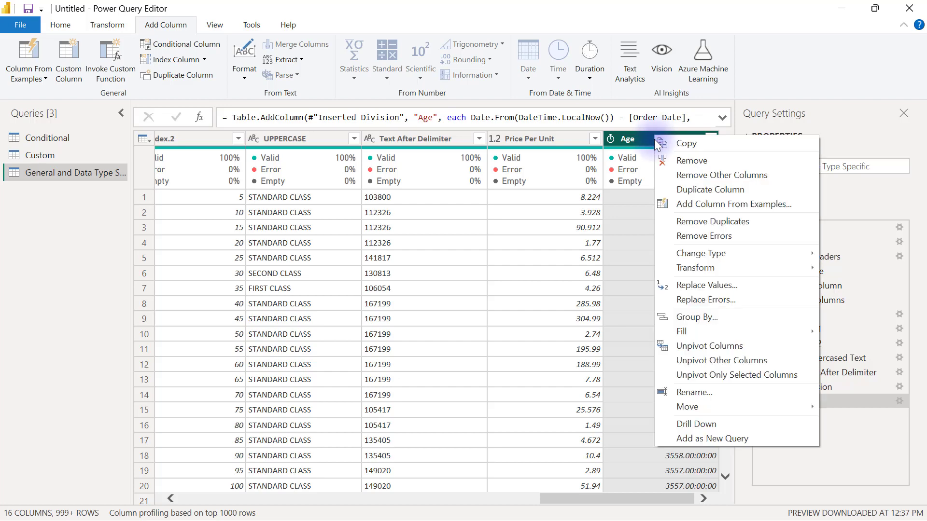
pyautogui.moveTo(695, 268)
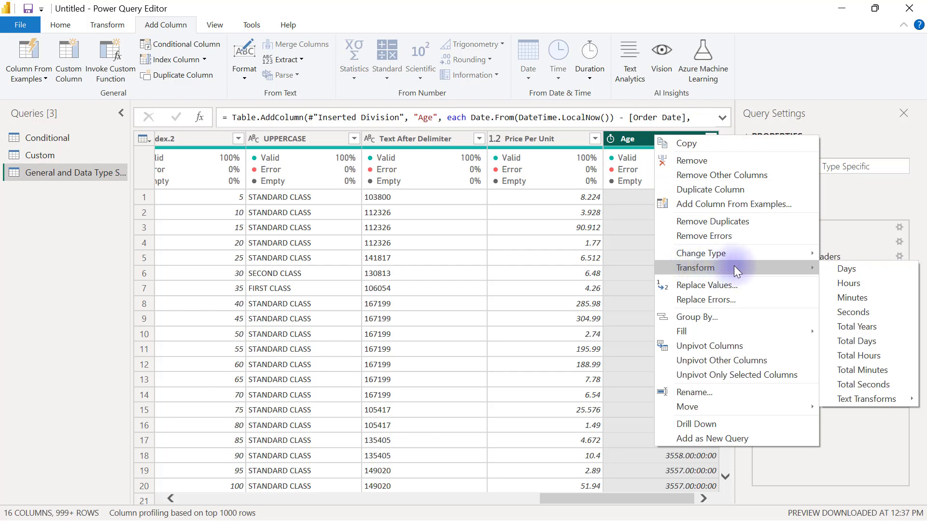
pyautogui.moveTo(844, 271)
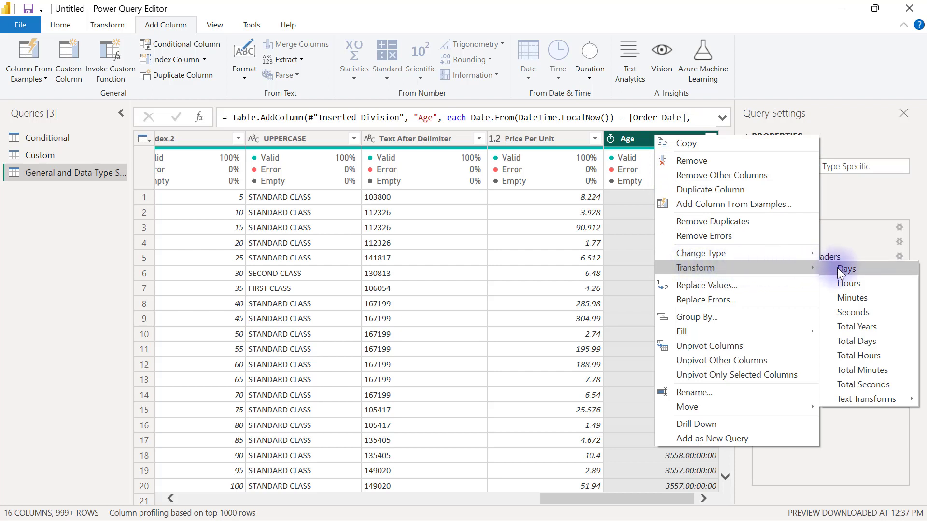
pyautogui.moveTo(856, 342)
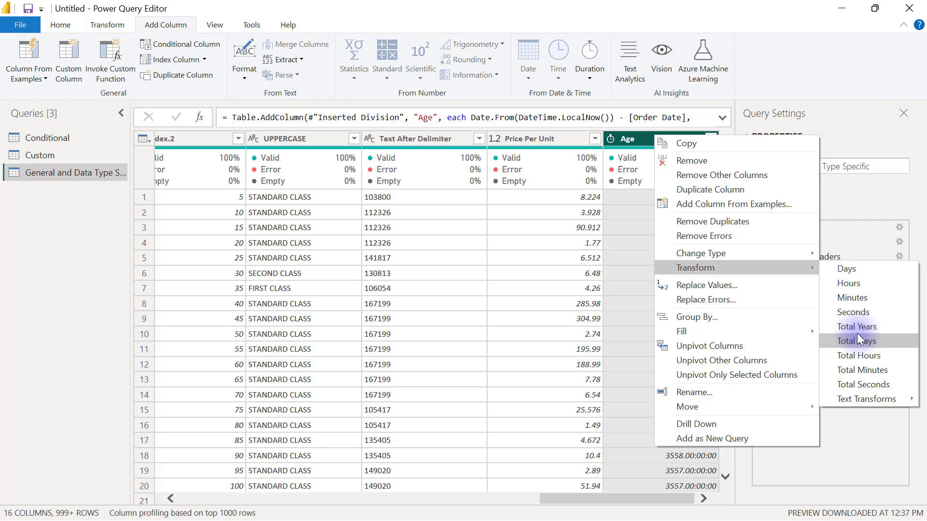
pyautogui.click(855, 326)
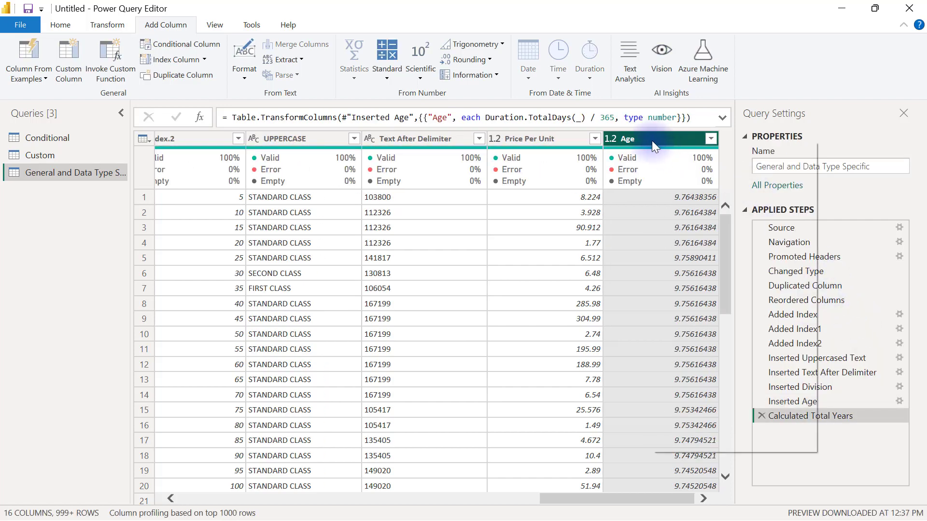
pyautogui.rightClick(653, 139)
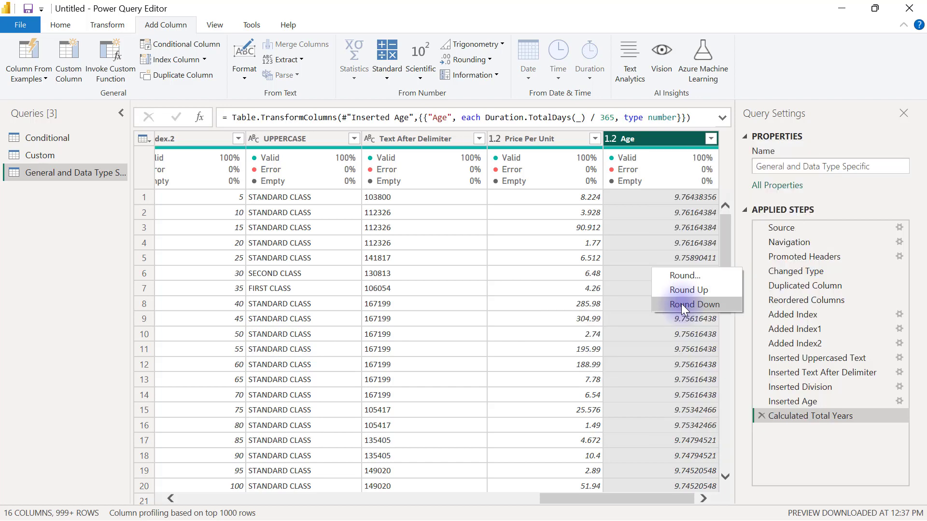
# - Apply Round Down to the Age column, adding a Rounded Down step
pyautogui.click(693, 304)
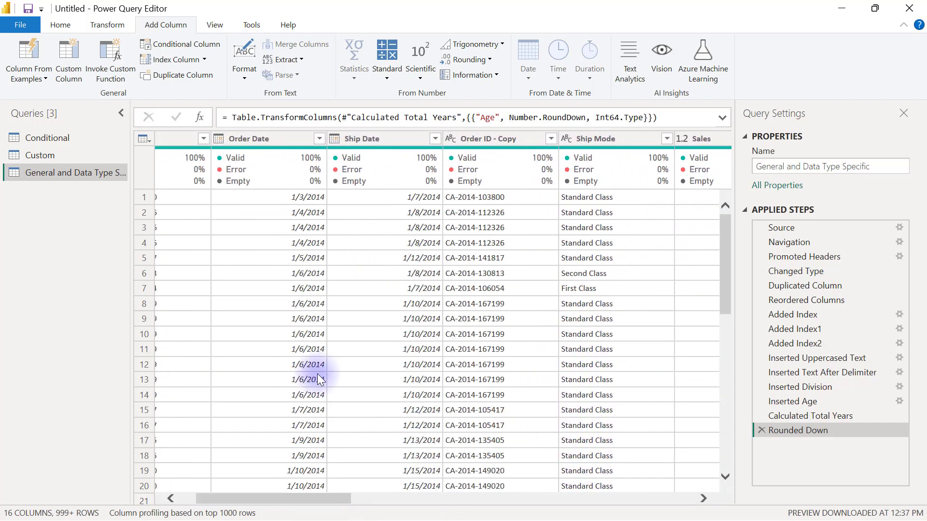
# - Insert a Month Name column from Ship Date and preview its values without filtering
pyautogui.click(384, 139)
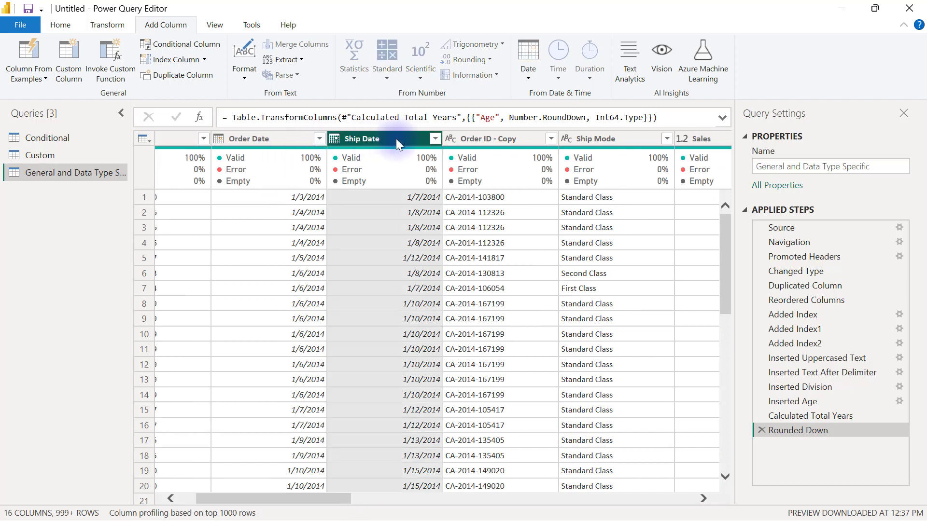
pyautogui.moveTo(439, 98)
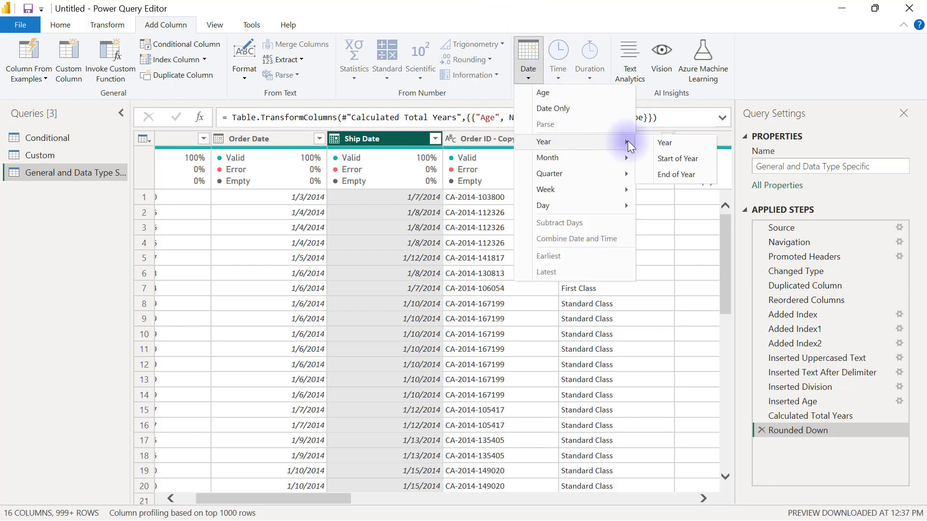
pyautogui.moveTo(677, 158)
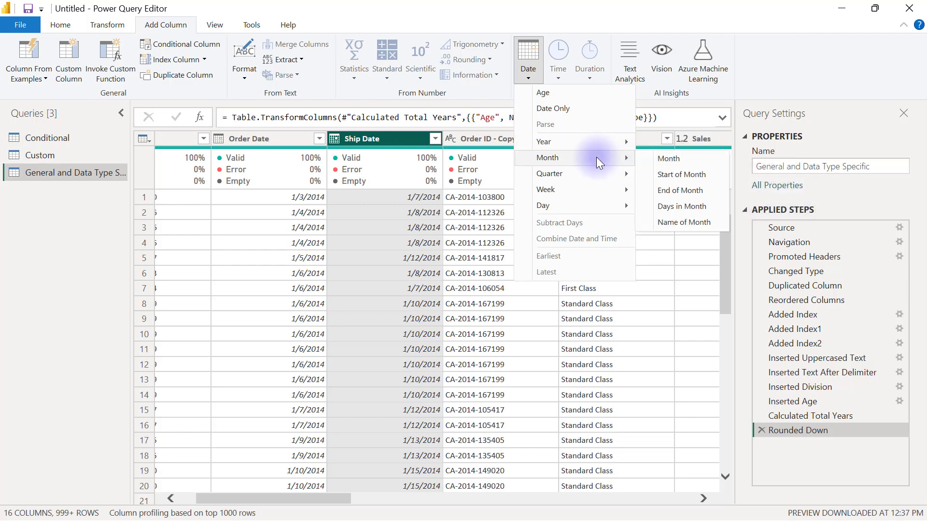
pyautogui.moveTo(619, 156)
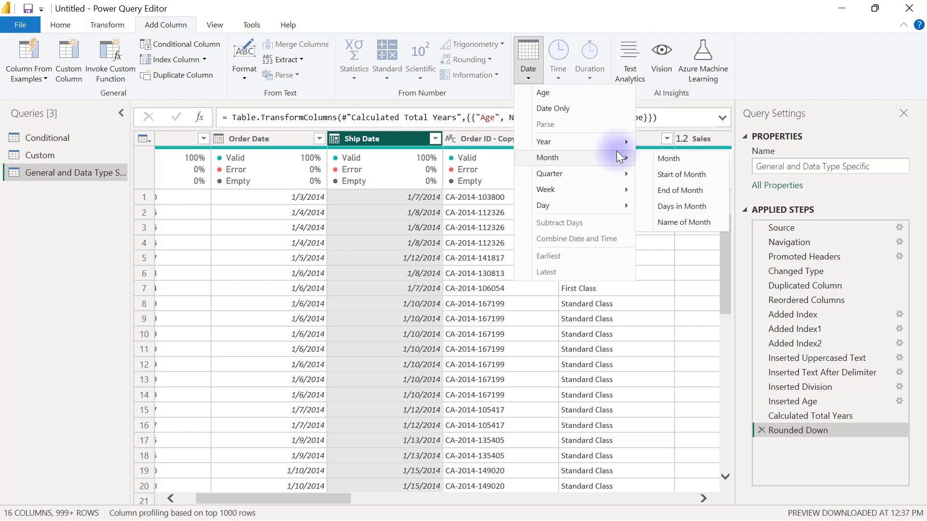
pyautogui.moveTo(684, 222)
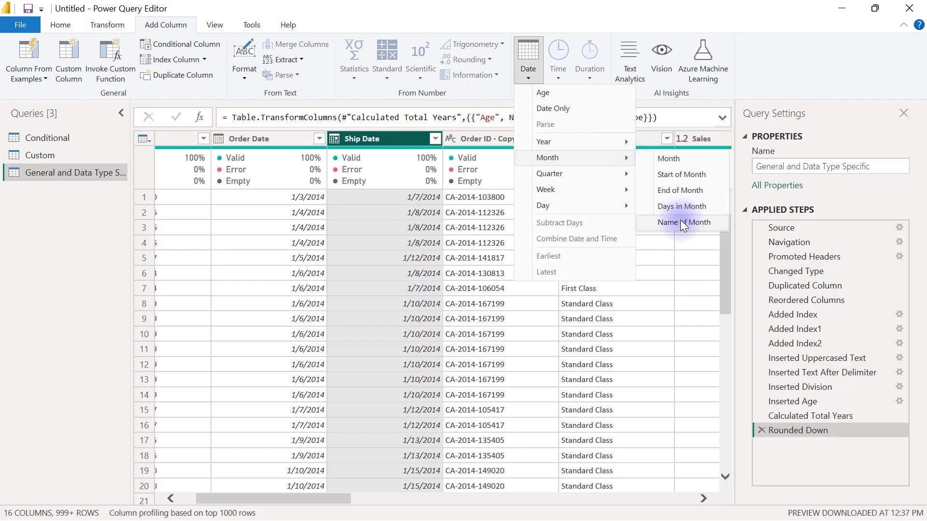
pyautogui.click(685, 222)
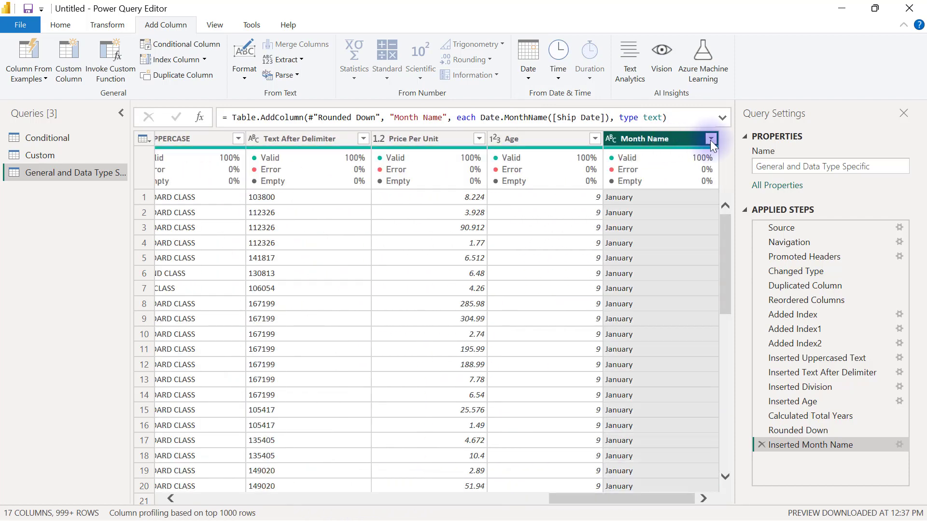
pyautogui.click(711, 138)
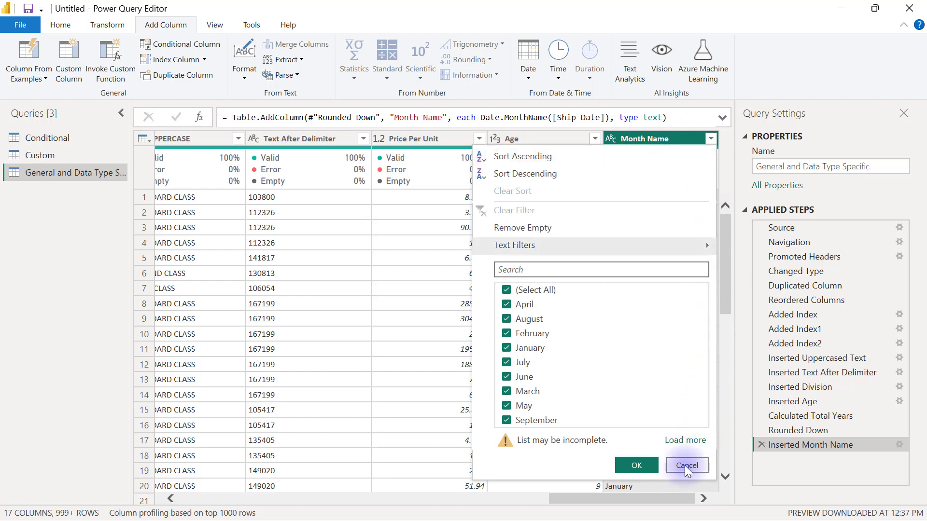
pyautogui.click(685, 466)
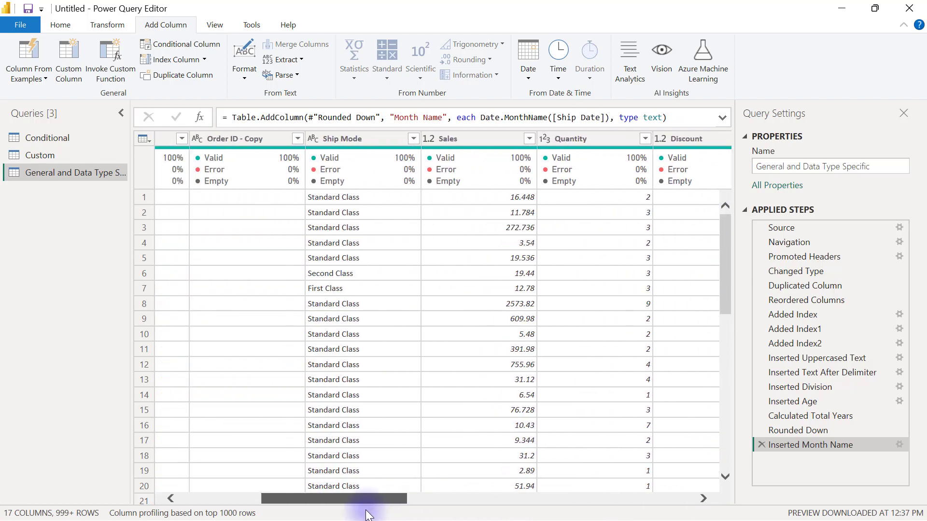
pyautogui.hscroll(-3)
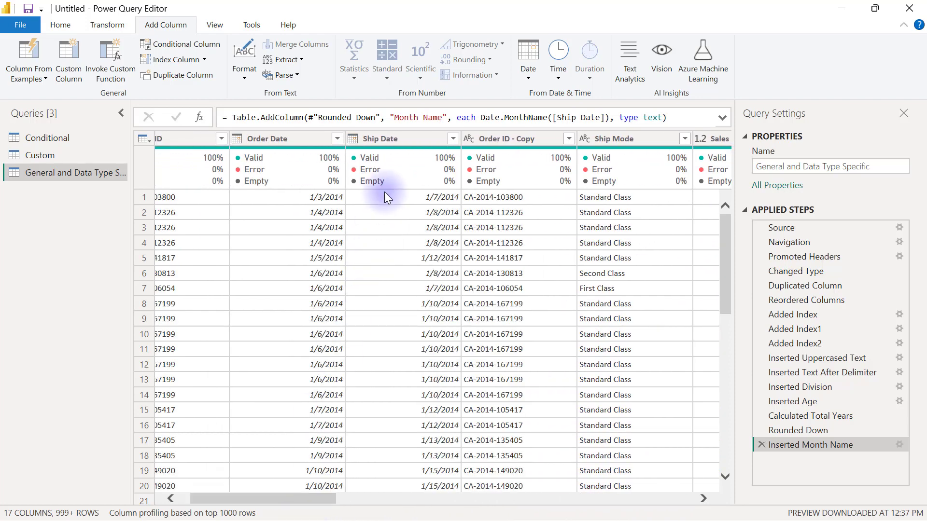
# - Select Ship Date and list its Day options, including Name of Day
pyautogui.click(388, 138)
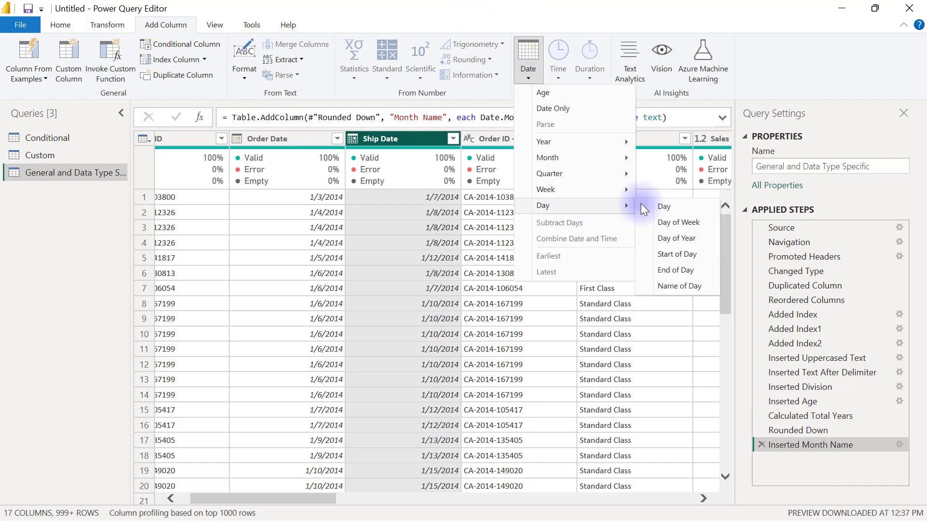
pyautogui.moveTo(680, 285)
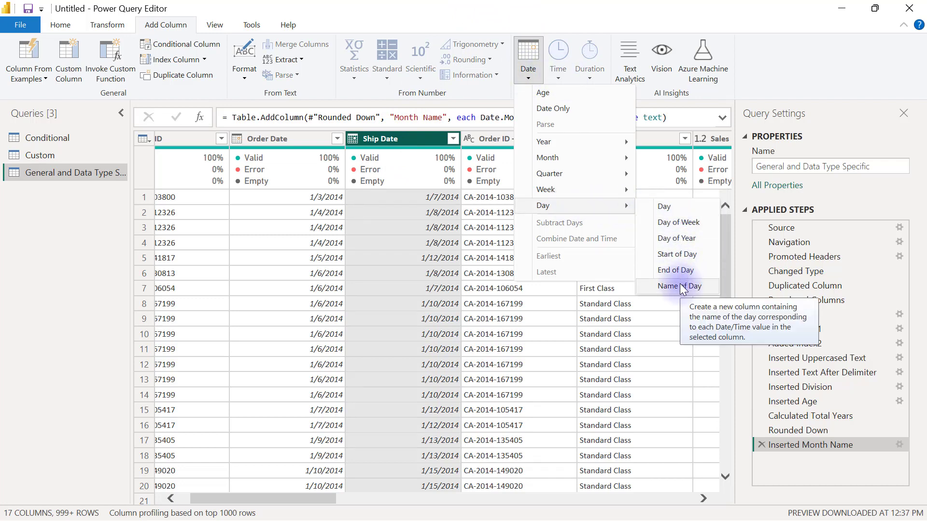